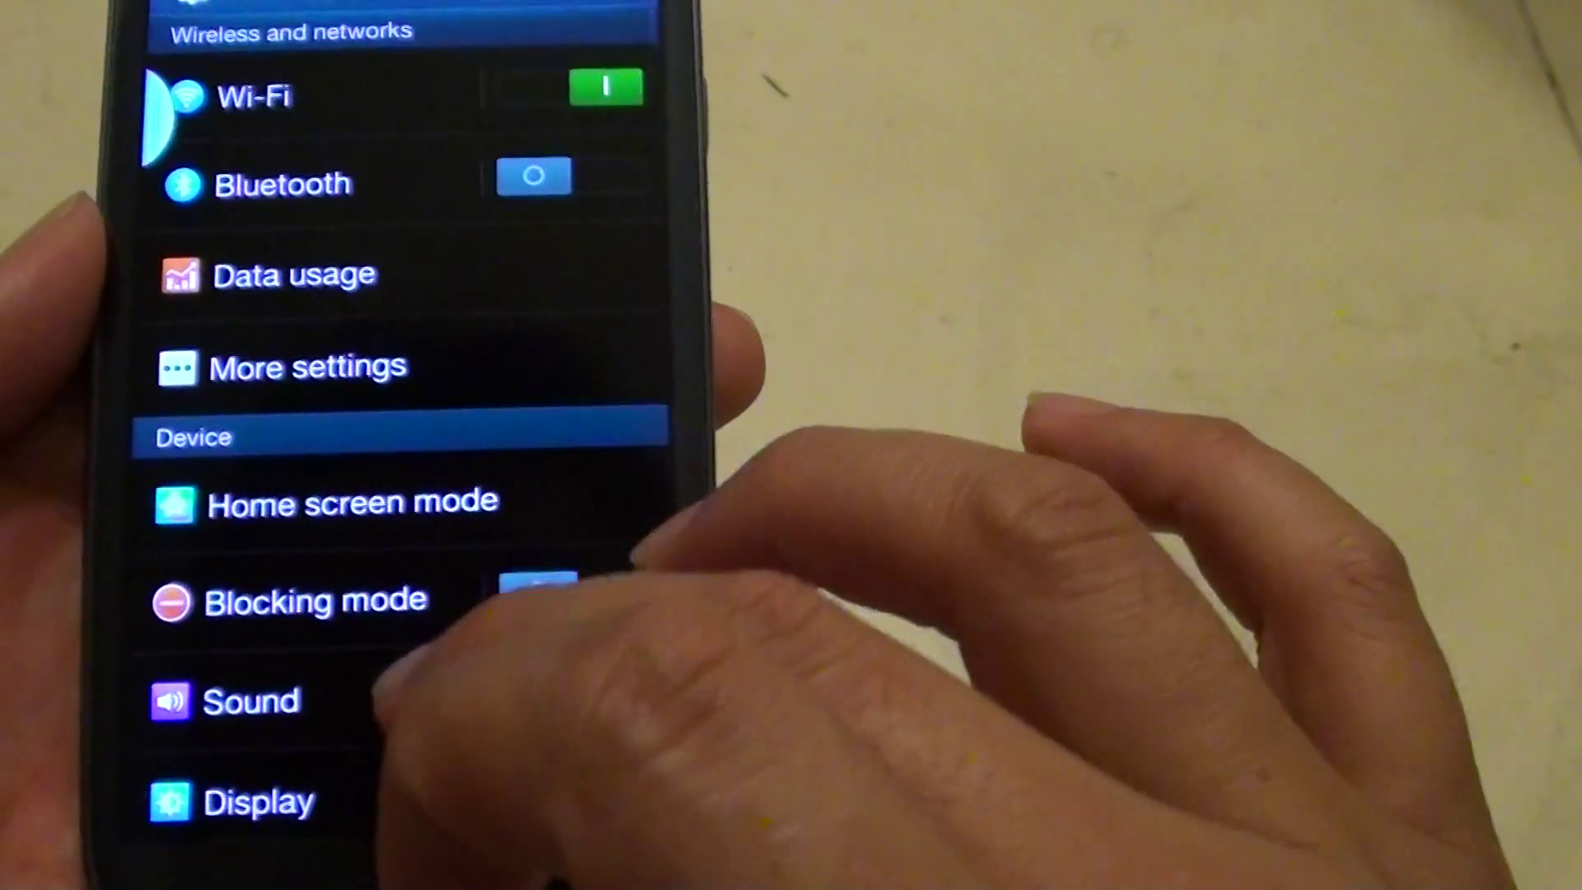
Scroll the main Settings list past Wireless and networks to the Device section
scroll("down", 3)
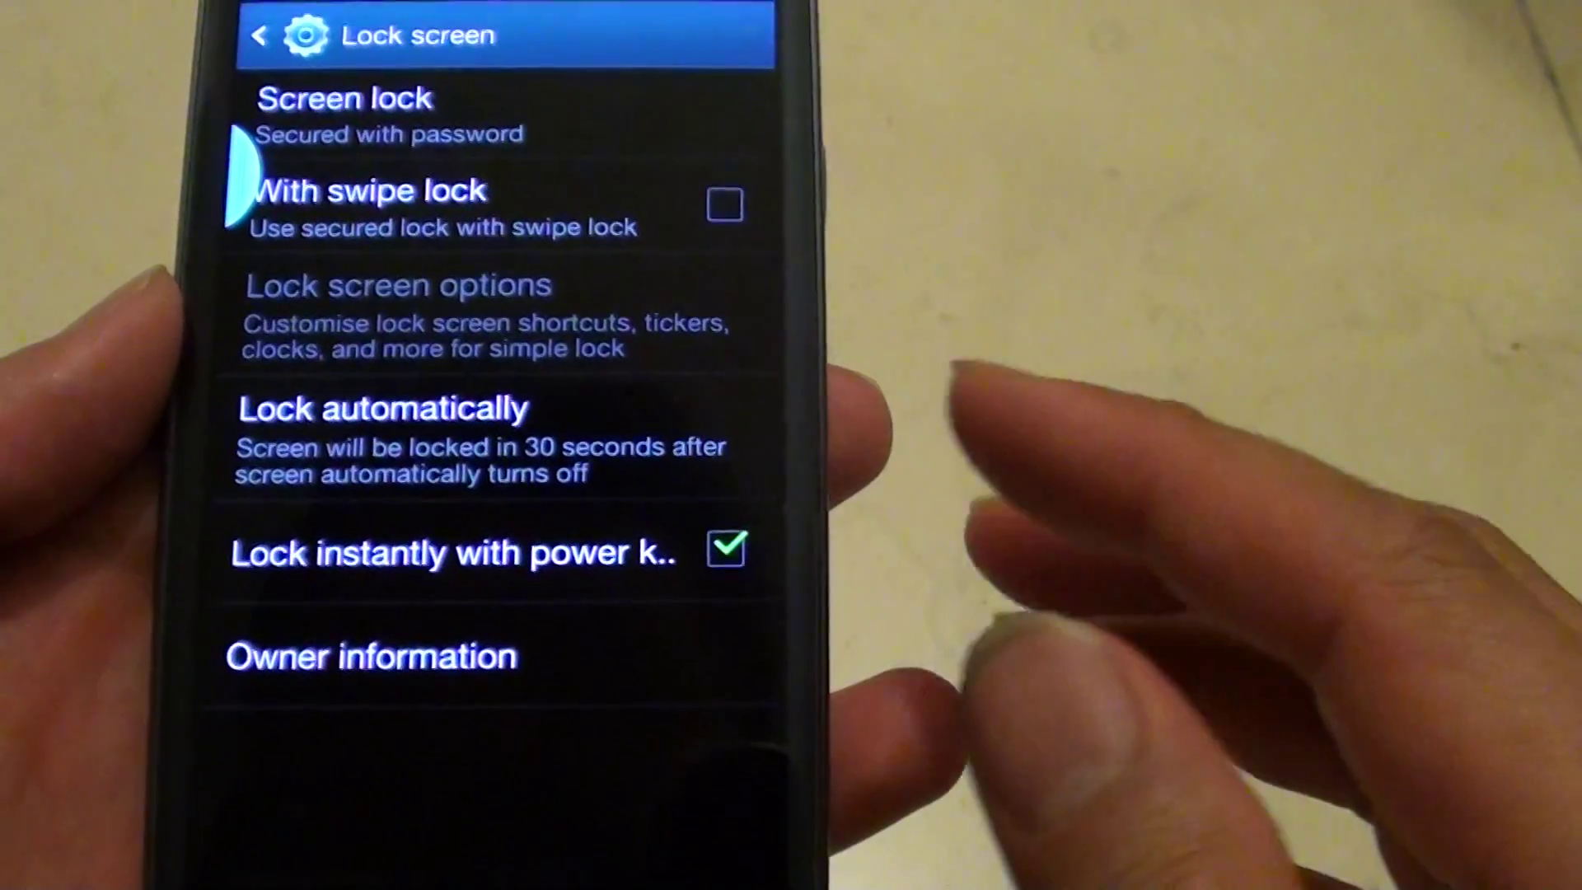
left_click(725, 550)
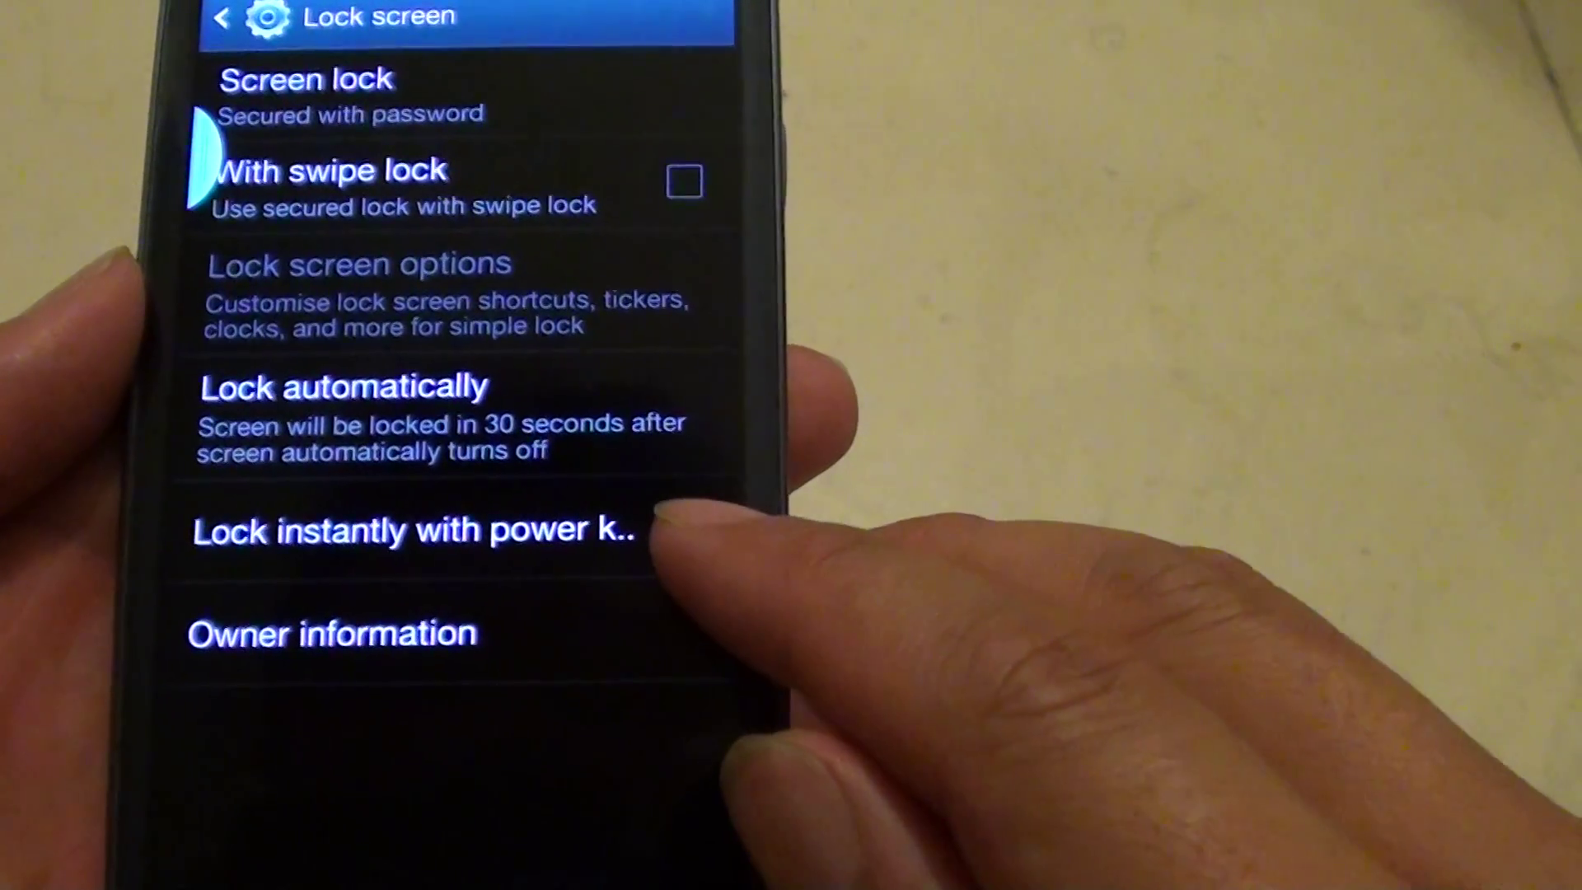